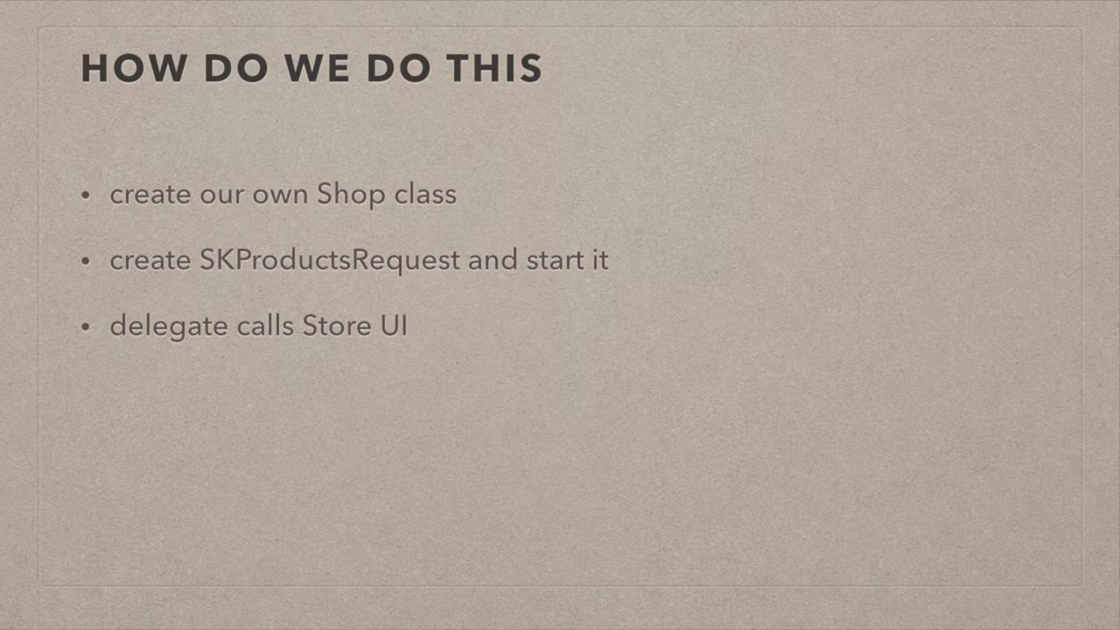
# - Advance the build to show the fourth bullet, 'build our Store UI (Alert View)'
pyautogui.press('right')
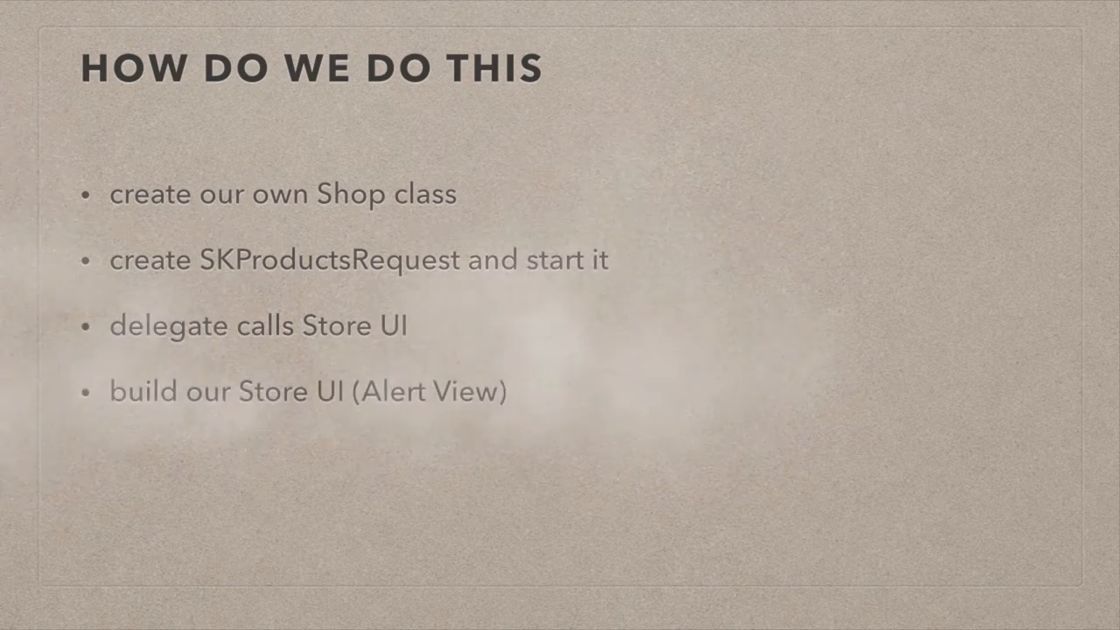